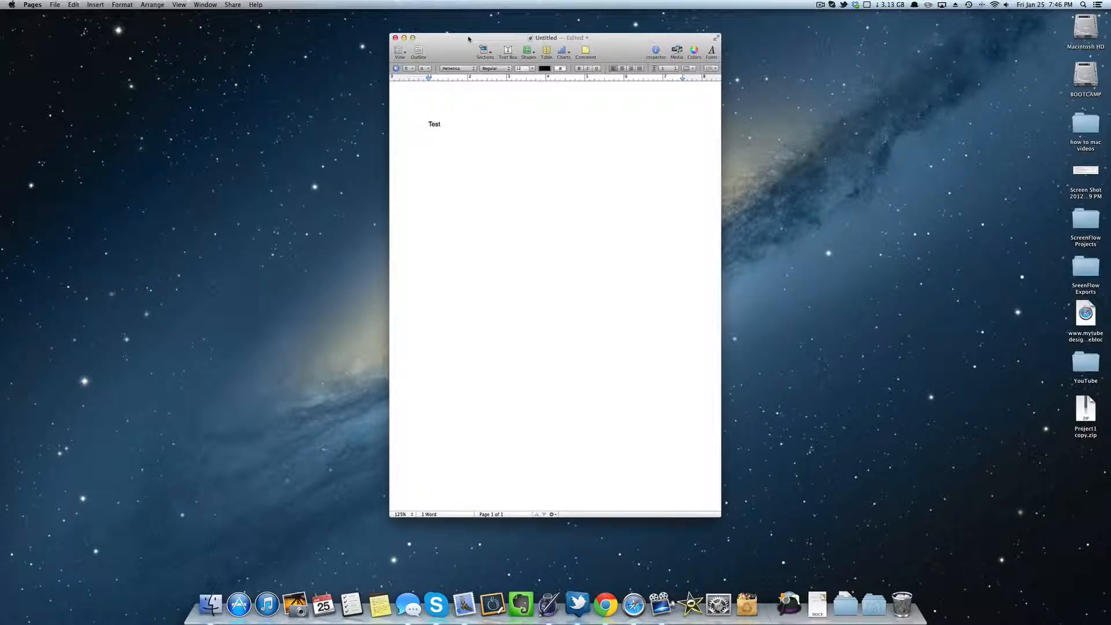
Reposition the Test document window and bring up the File menu for exporting
{"action": "left_click_drag", "start_coordinate": [545, 37], "coordinate": [447, 50]}
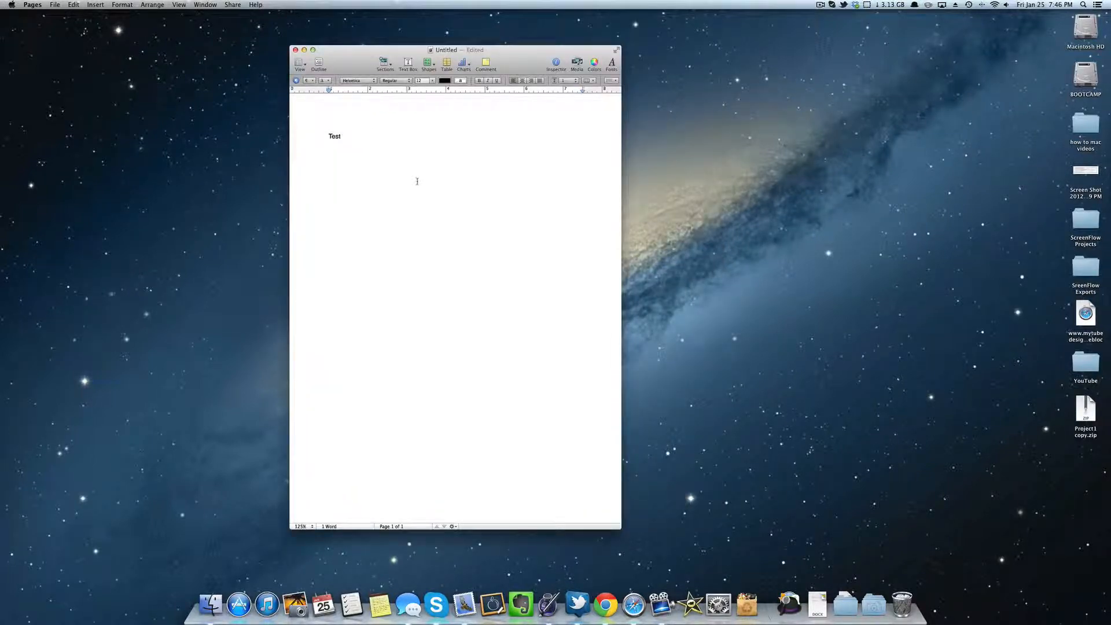
{"action": "left_click", "coordinate": [337, 137]}
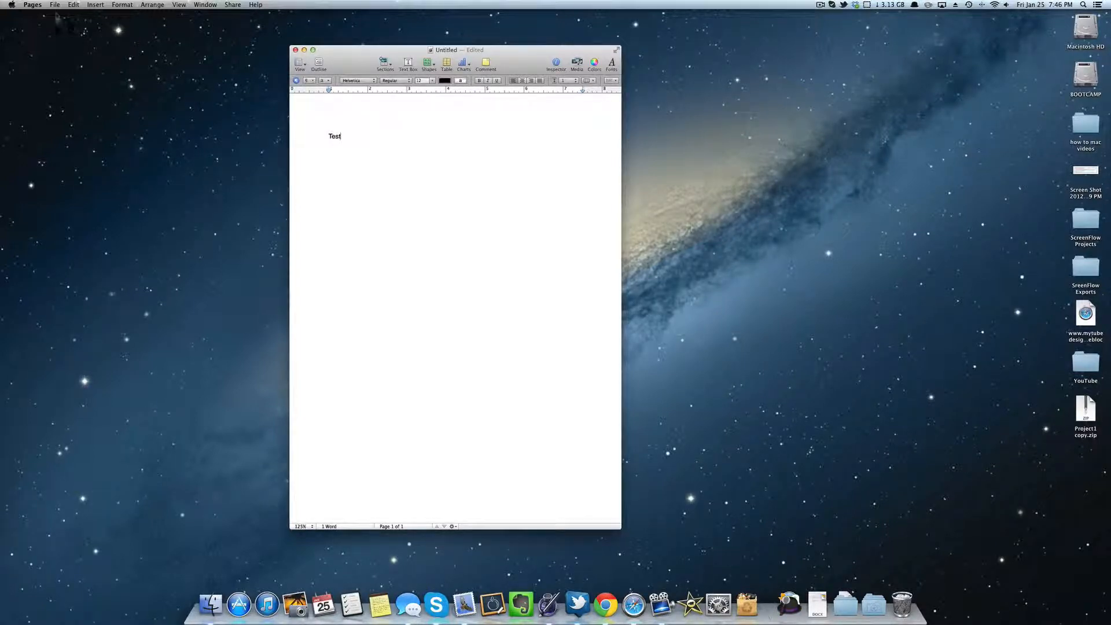
{"action": "left_click", "coordinate": [107, 8]}
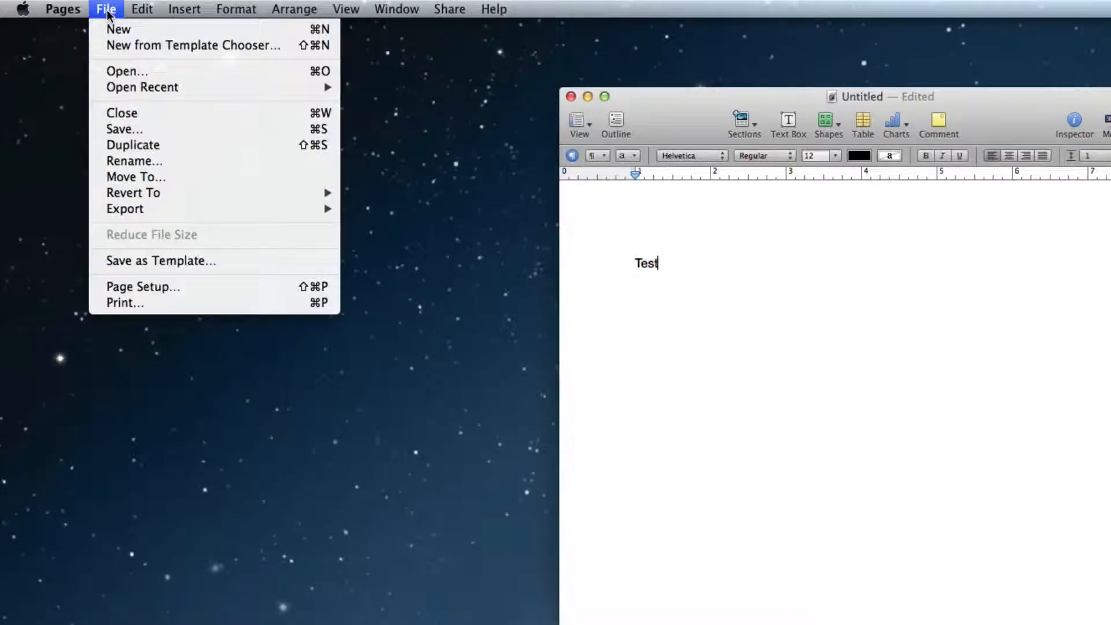
{"action": "mouse_move", "coordinate": [134, 208]}
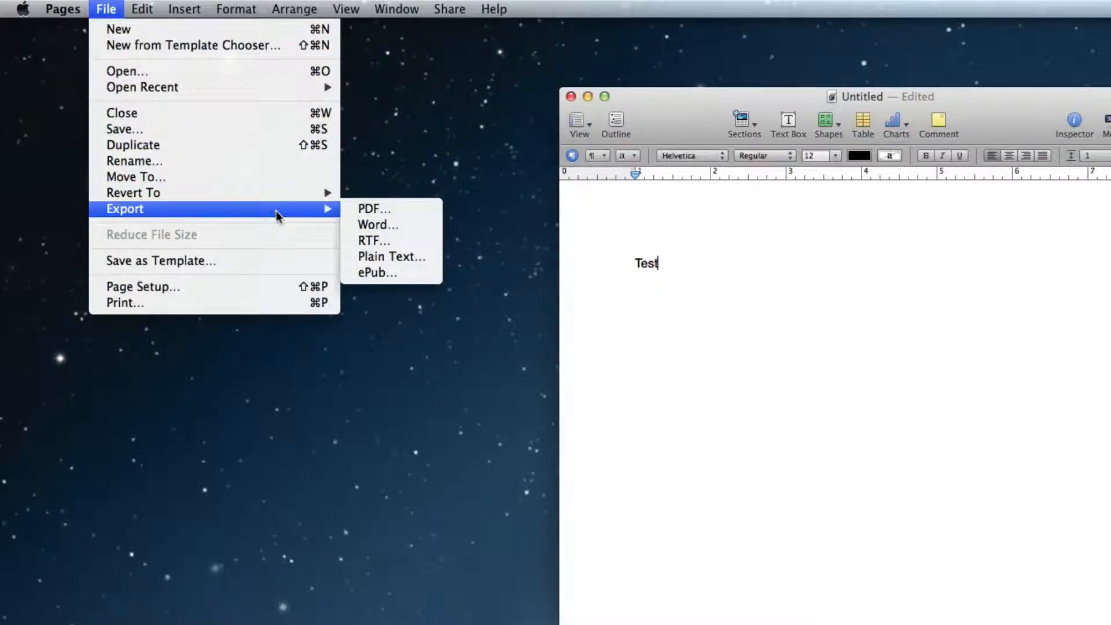
{"action": "mouse_move", "coordinate": [377, 224]}
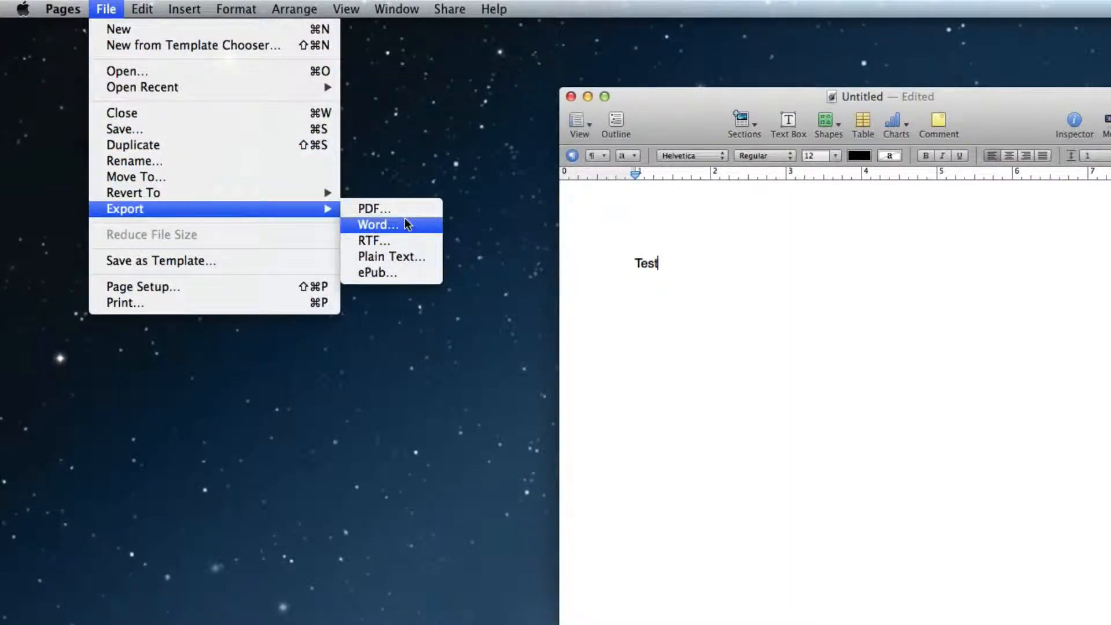
Start Export, preview the RTF and ePub formats, and settle on Word
{"action": "left_click", "coordinate": [379, 224]}
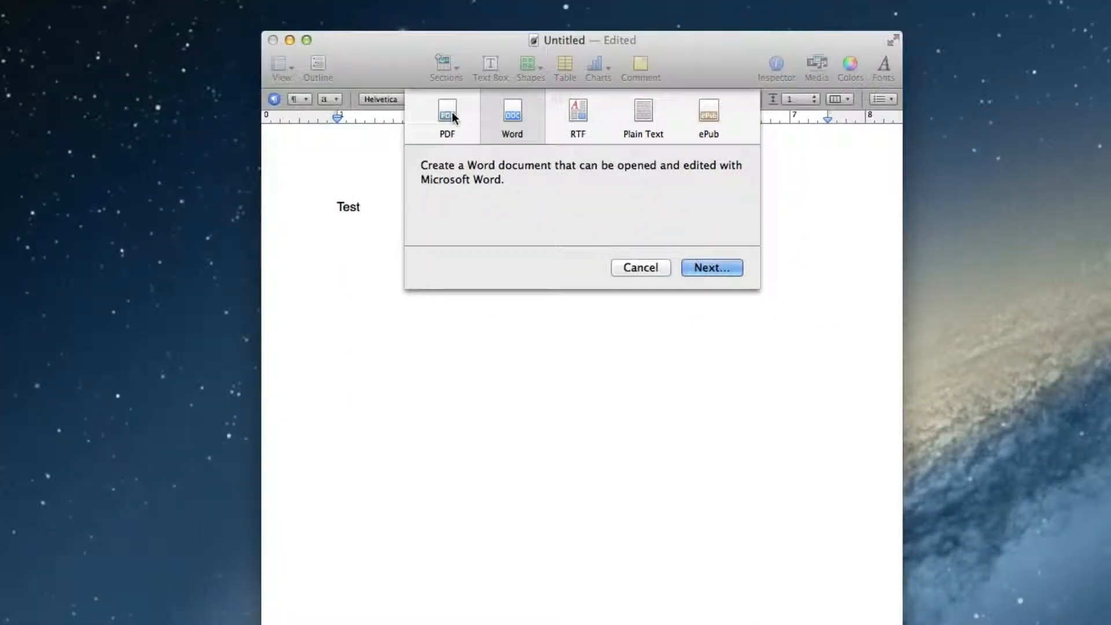
{"action": "left_click", "coordinate": [577, 116]}
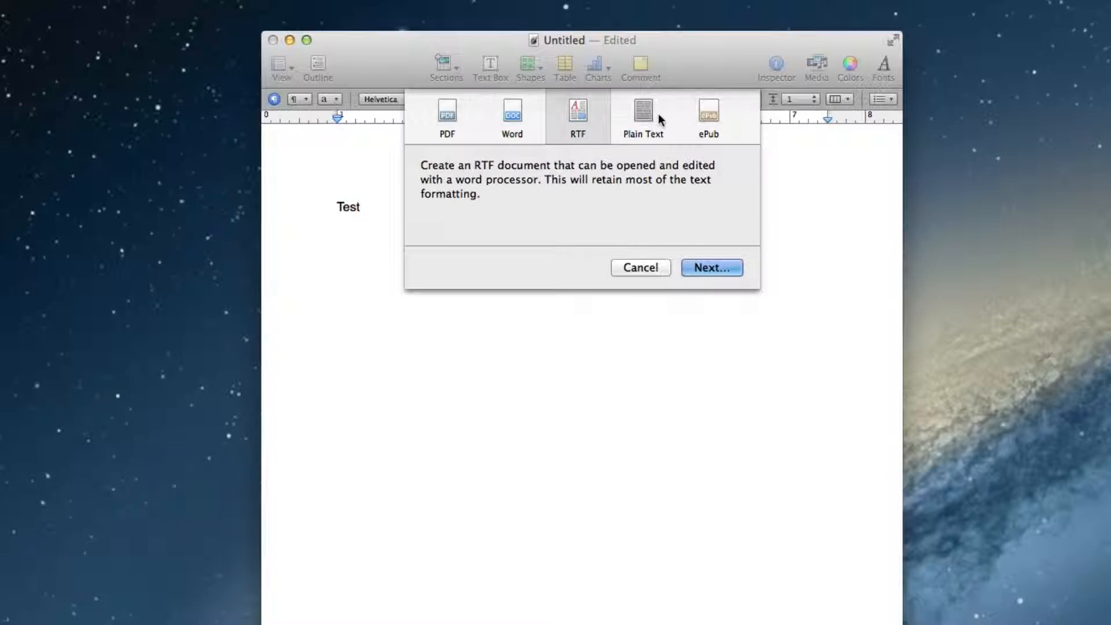
{"action": "left_click", "coordinate": [706, 113]}
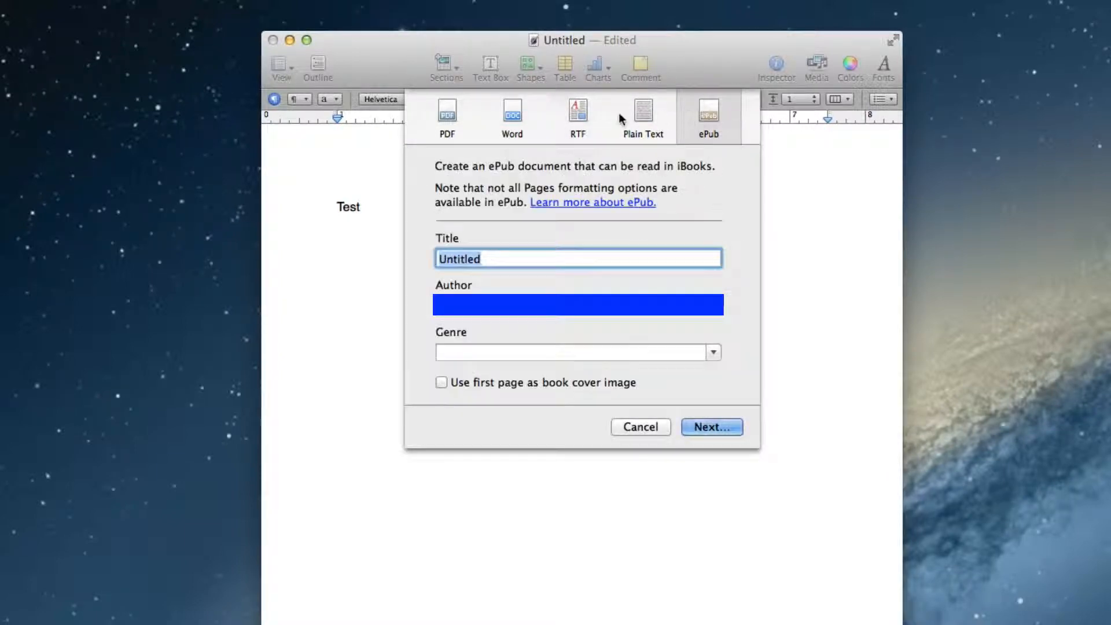
{"action": "left_click", "coordinate": [512, 114]}
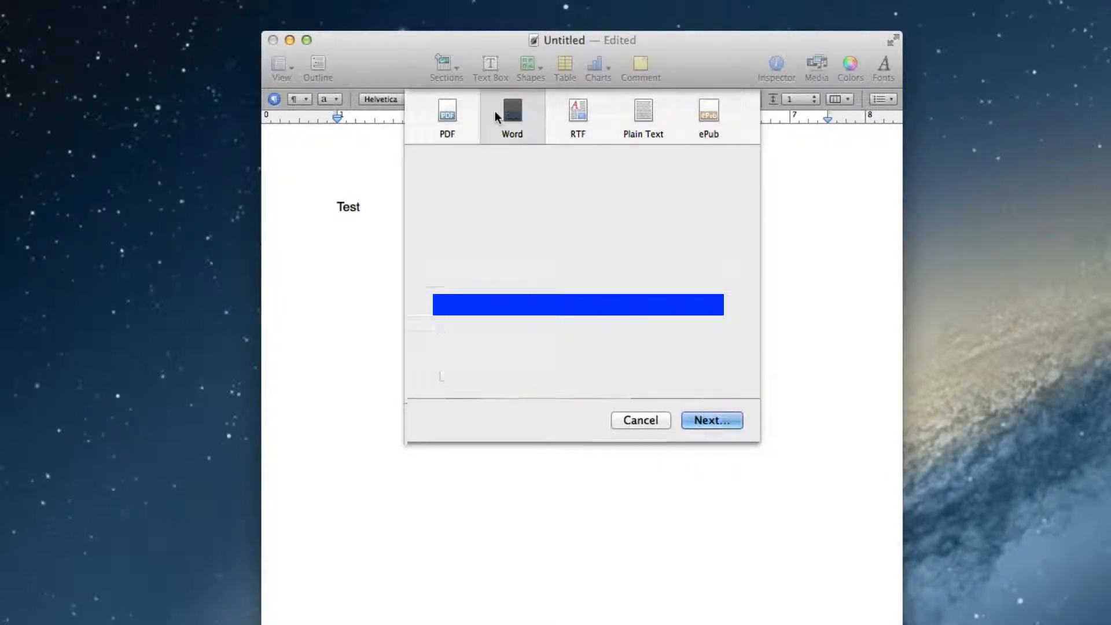
{"action": "left_click", "coordinate": [511, 113]}
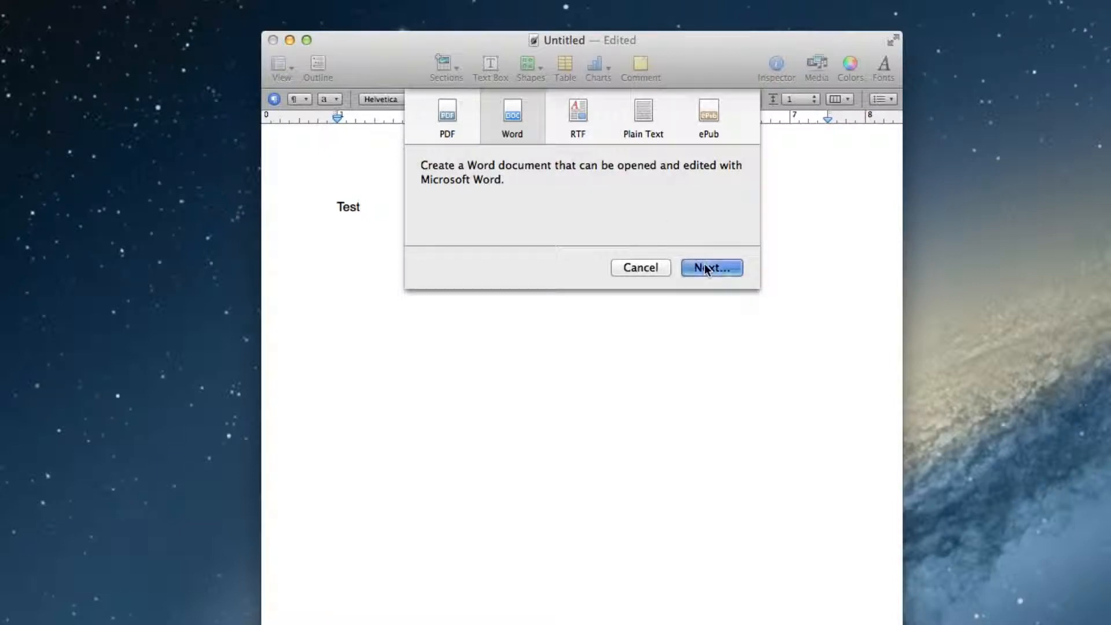
Export the Word file to the Desktop
{"action": "left_click", "coordinate": [710, 267]}
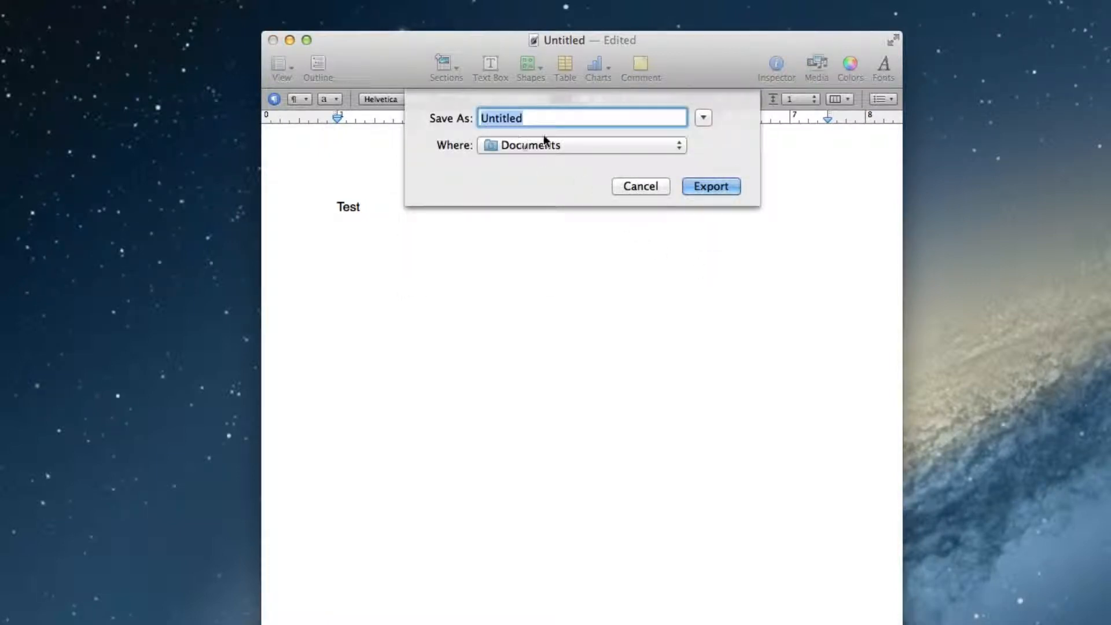
{"action": "left_click", "coordinate": [581, 145]}
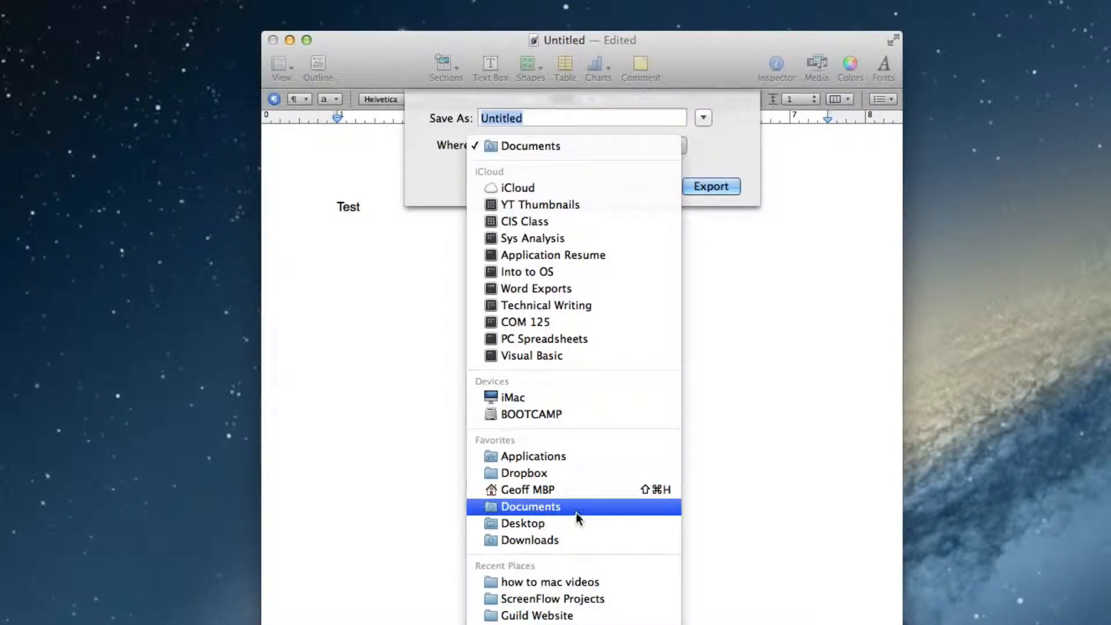
{"action": "left_click", "coordinate": [524, 523]}
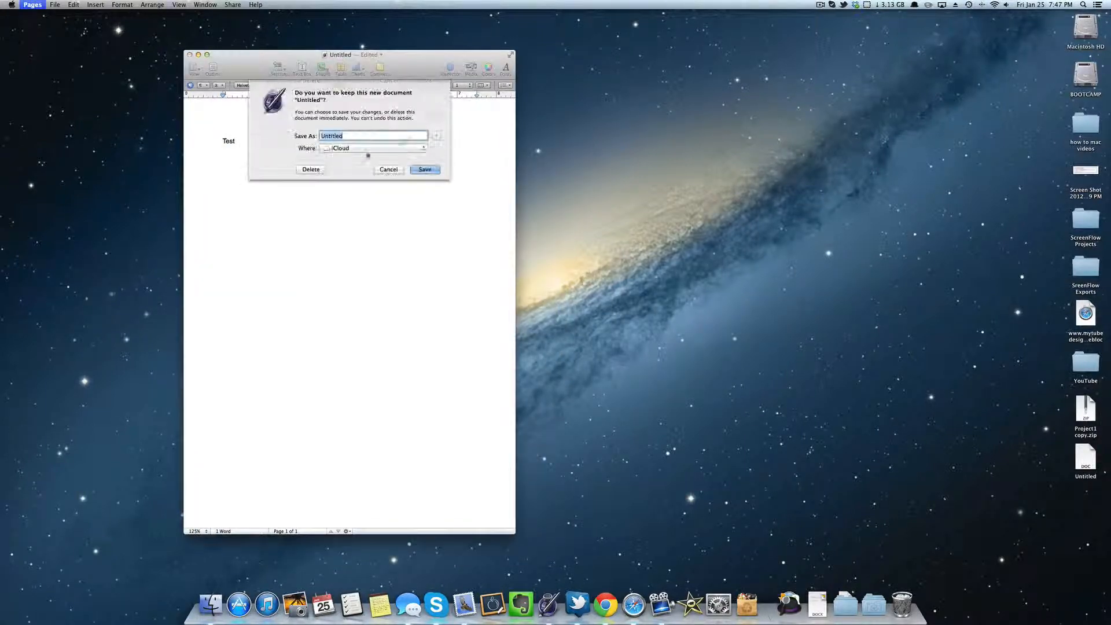
Discard the unsaved Pages document and open the exported .doc in Word
{"action": "left_click", "coordinate": [310, 169]}
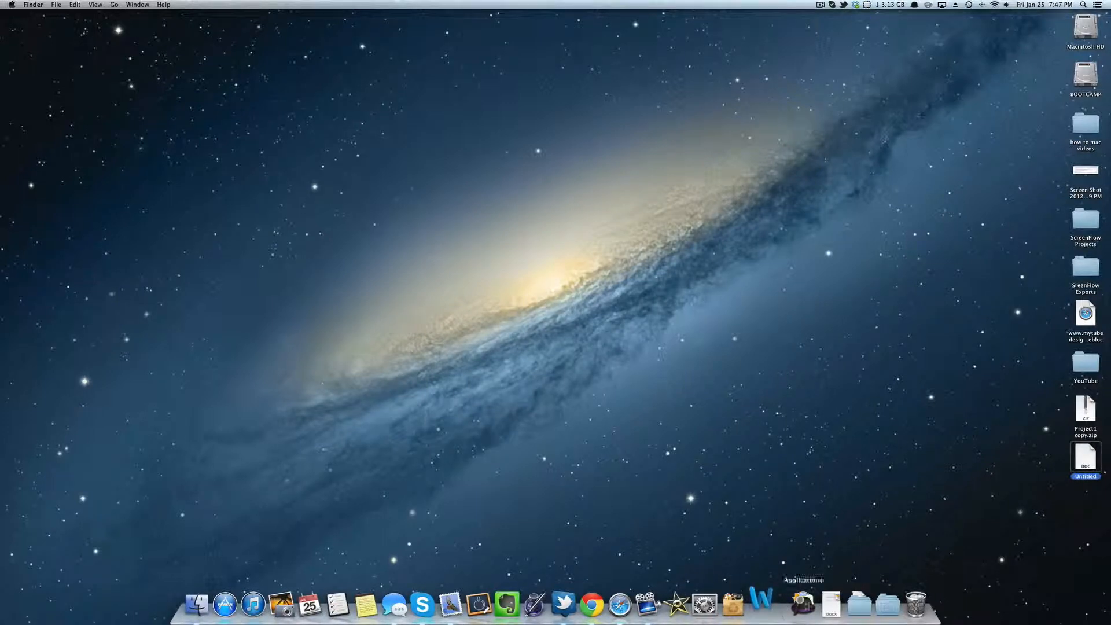
{"action": "left_click", "coordinate": [760, 604]}
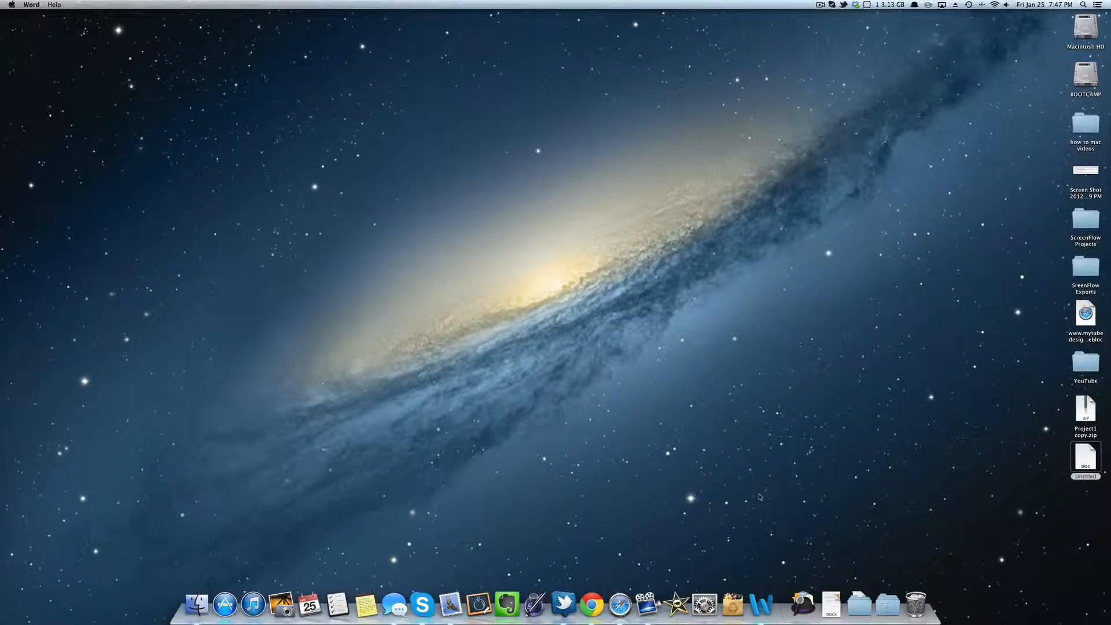
{"action": "left_click", "coordinate": [761, 604]}
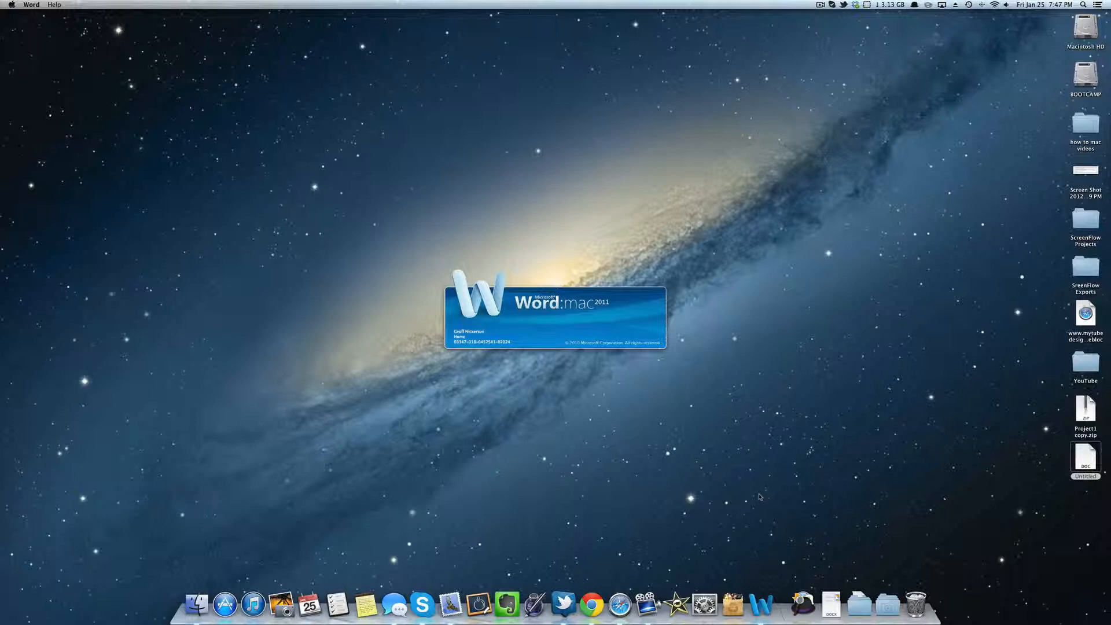